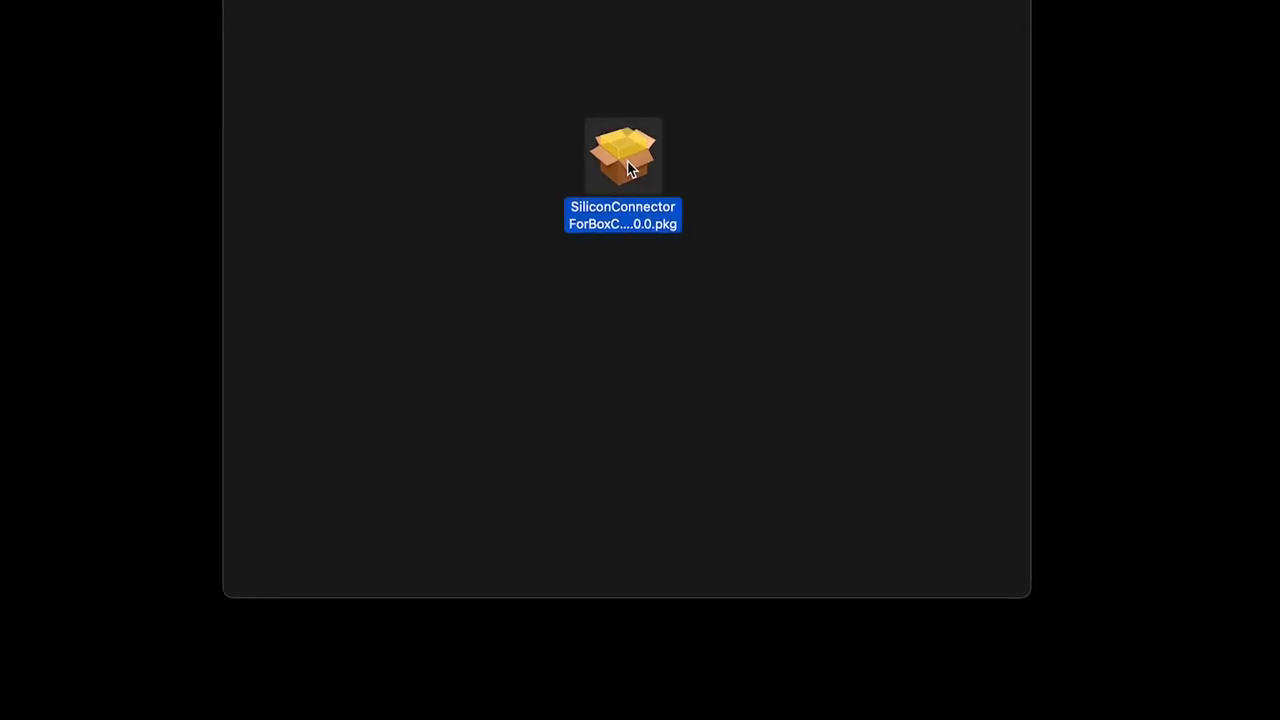
Launch the SiliconConnectorForBox .pkg installer and continue past the Introduction screen
double_click(624, 156)
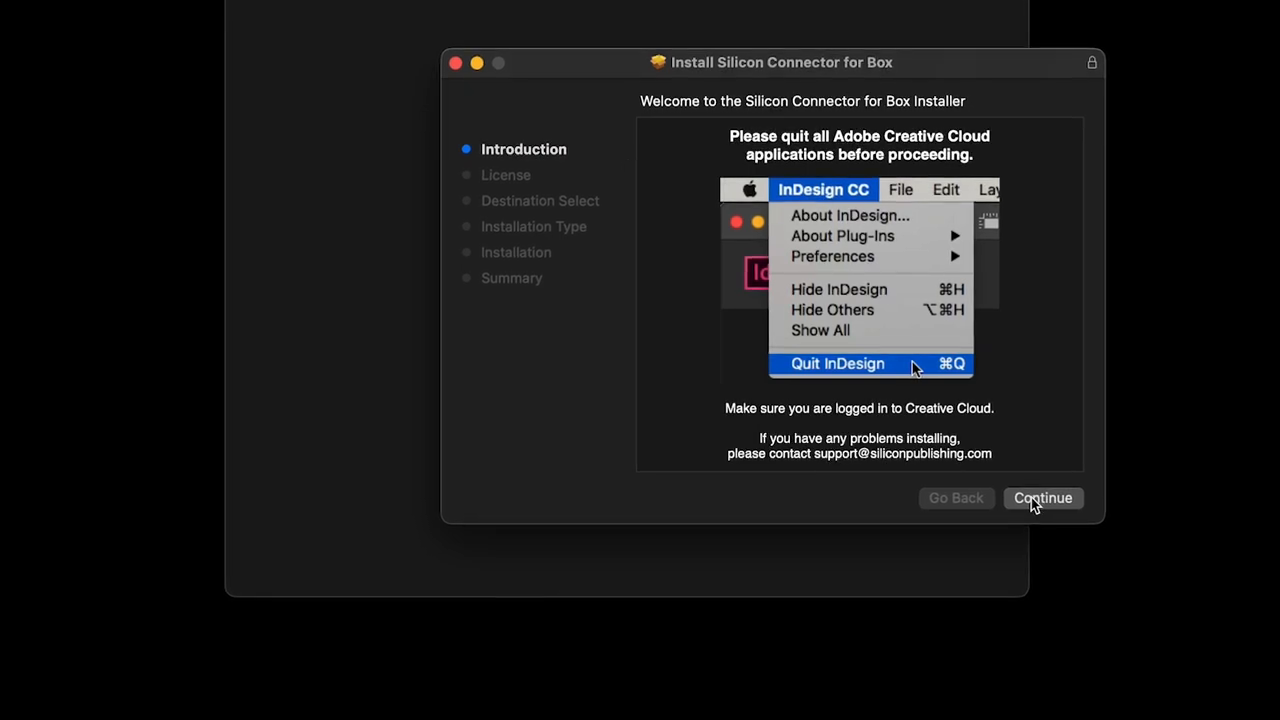
left_click(1044, 498)
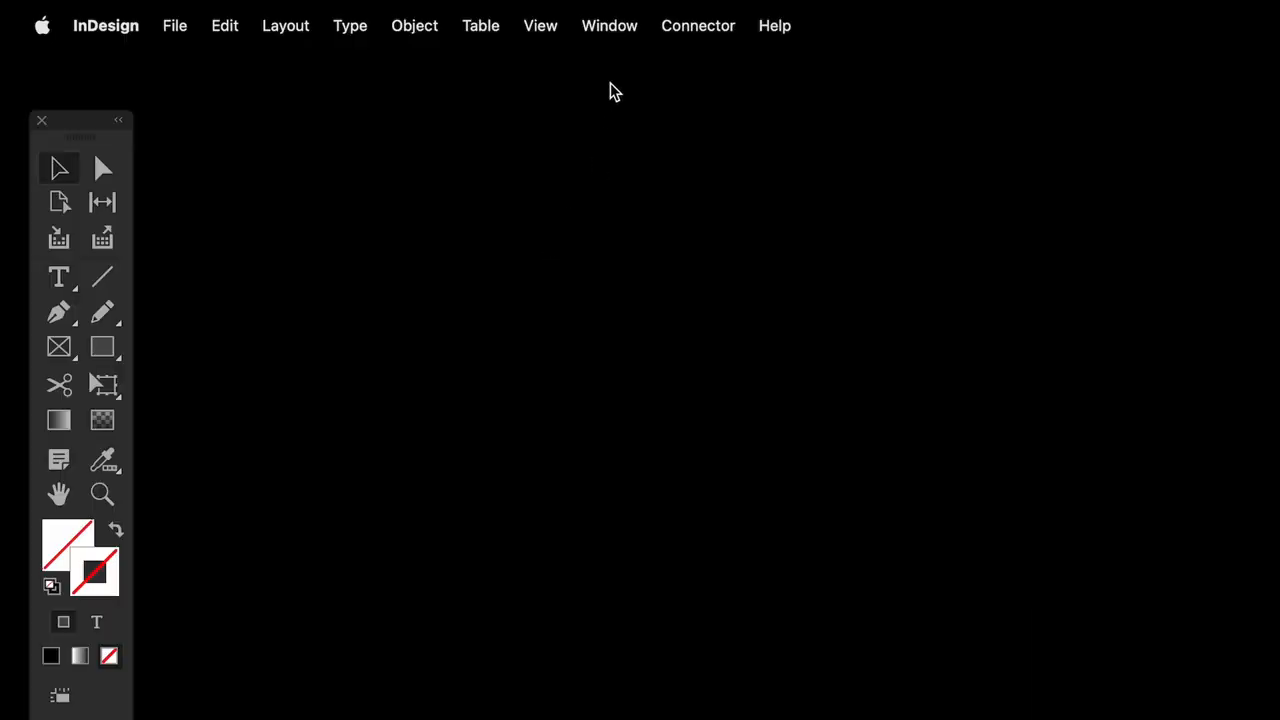
Sign the Silicon Connector for Box into Box and grant it access to the account
left_click(608, 24)
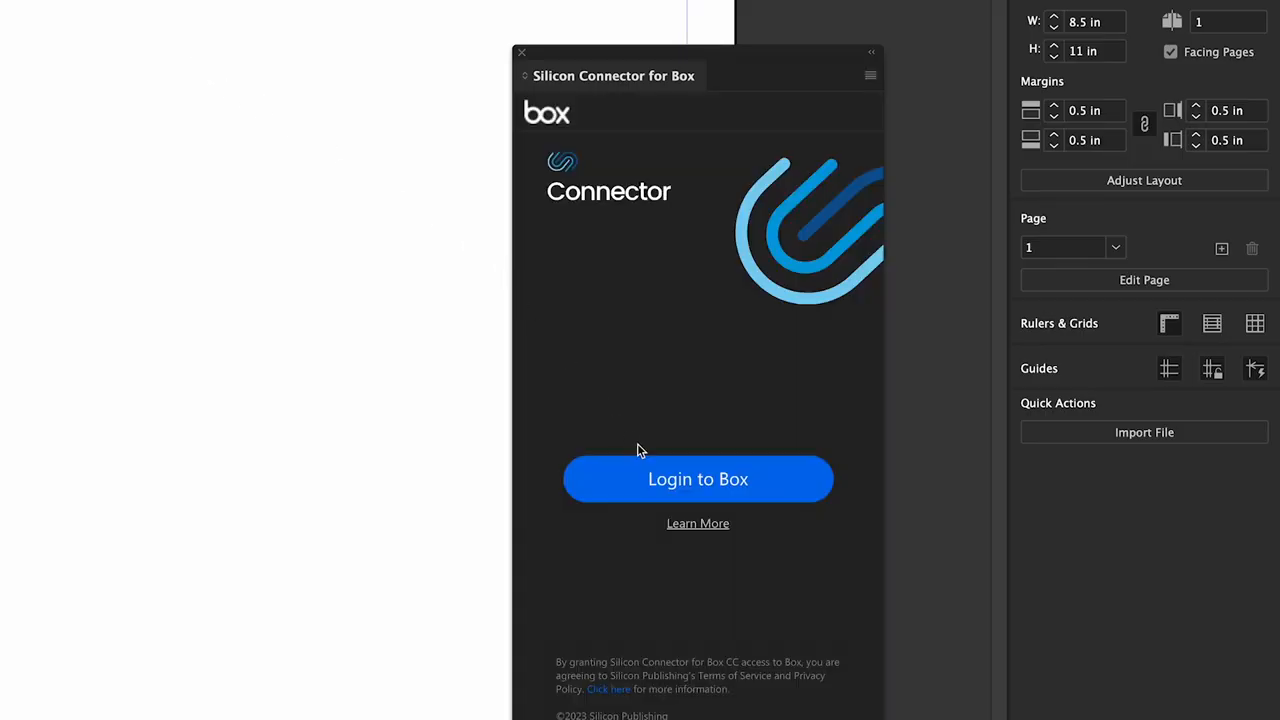
left_click(696, 480)
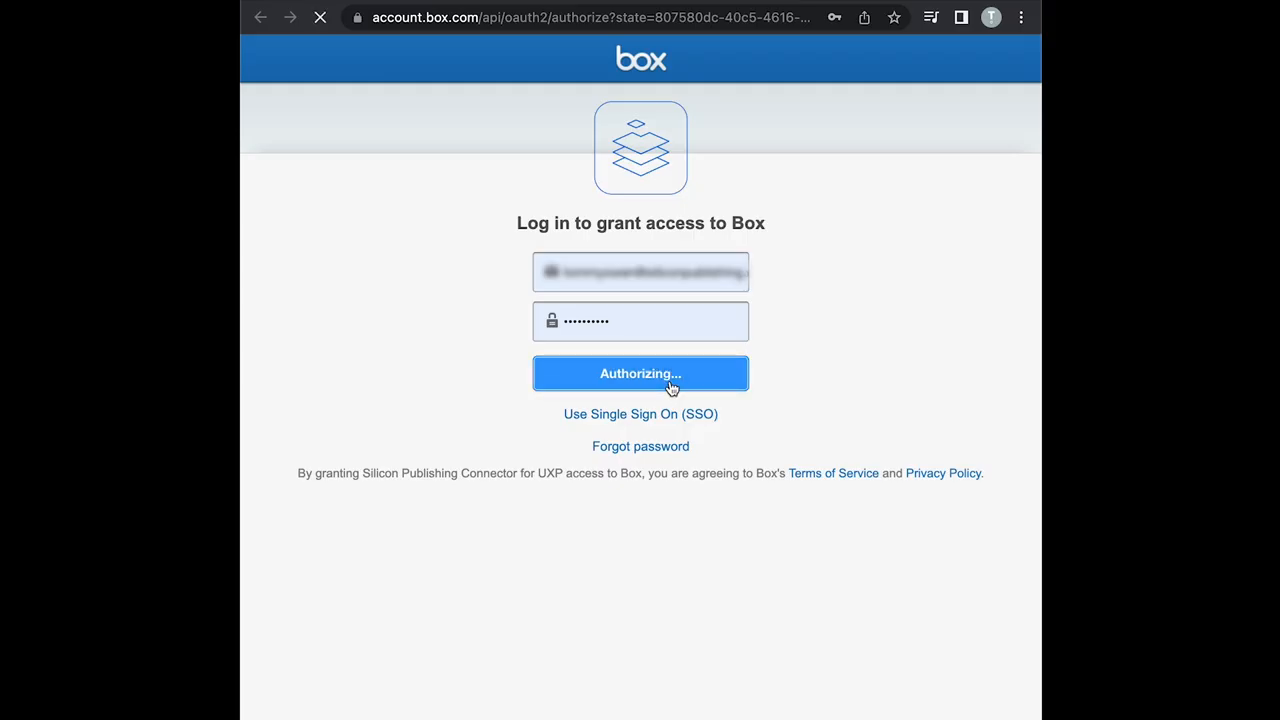
left_click(640, 374)
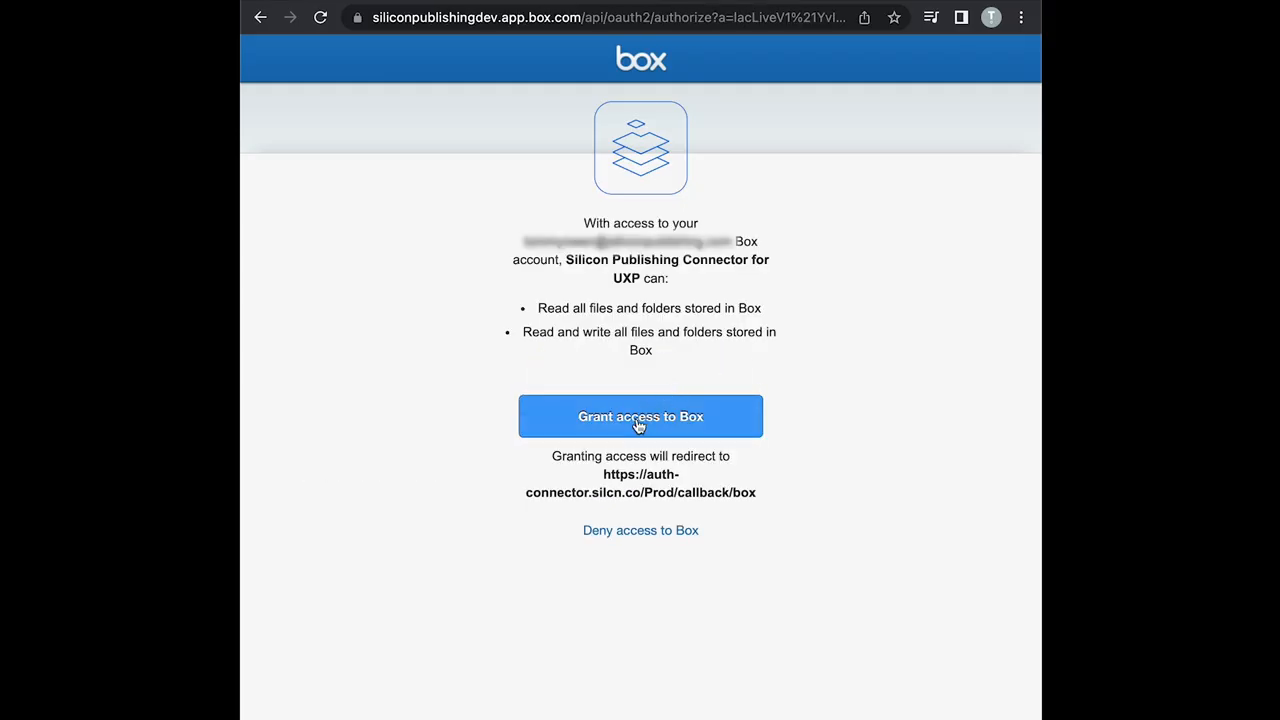
left_click(640, 416)
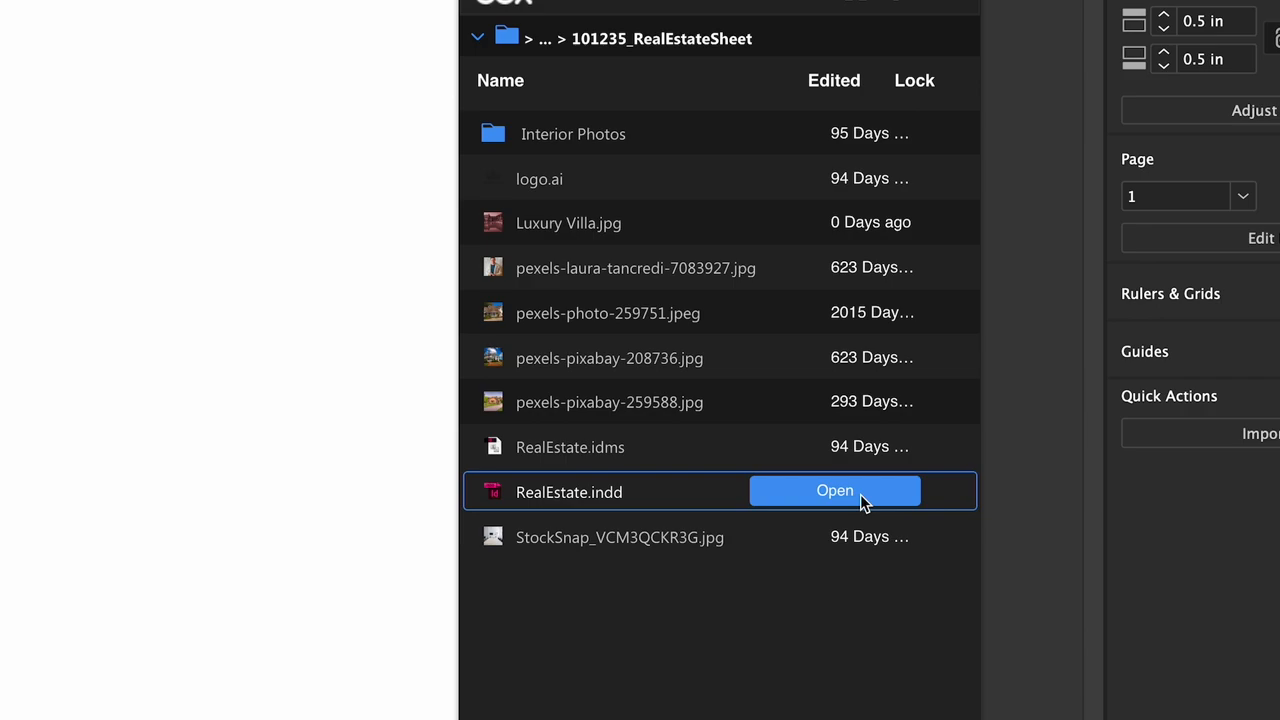
Open RealEstate.indd from the 101235_RealEstateSheet Box folder
left_click(834, 490)
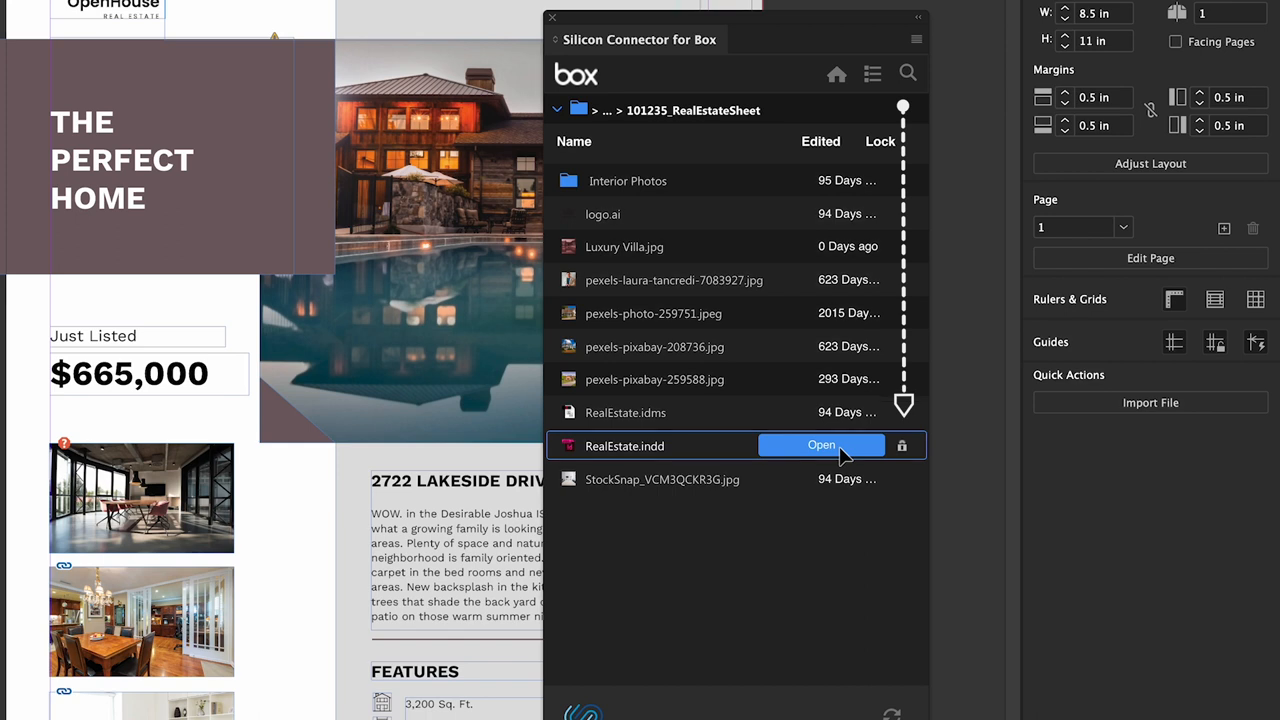
left_click(872, 72)
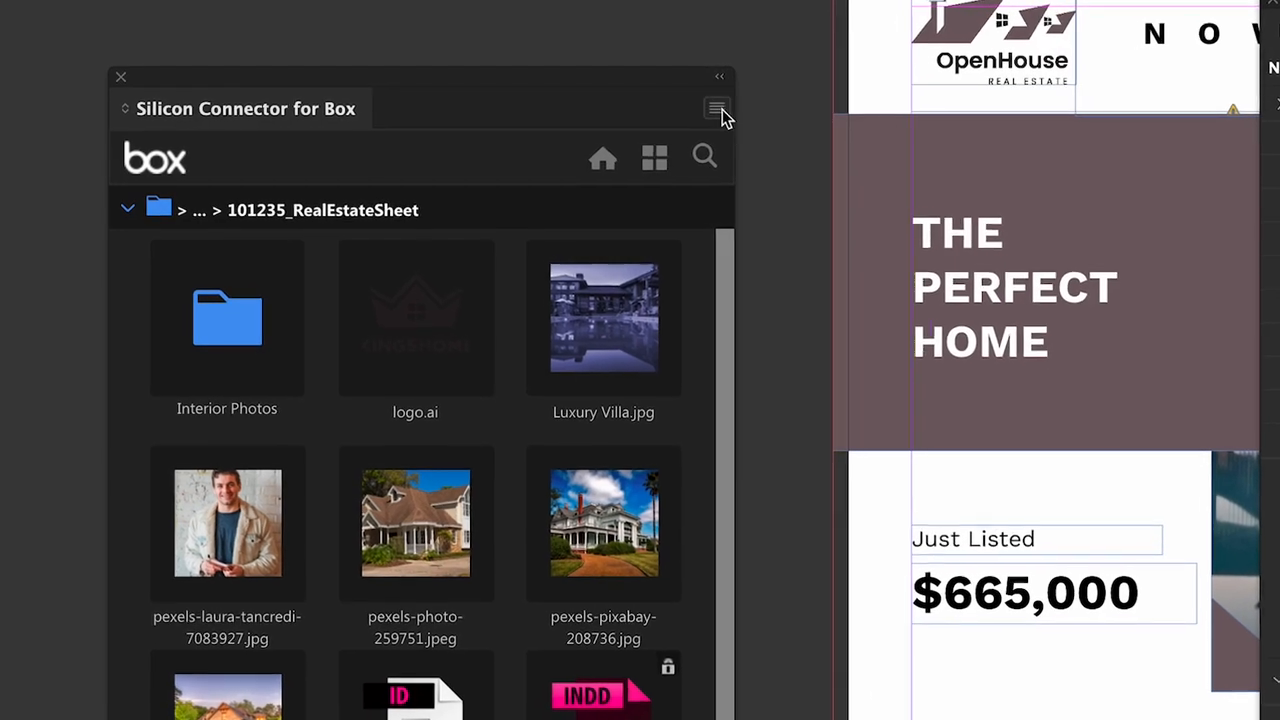
Start uploading the flyer to Box with the Replace and unlock option selected
left_click(716, 108)
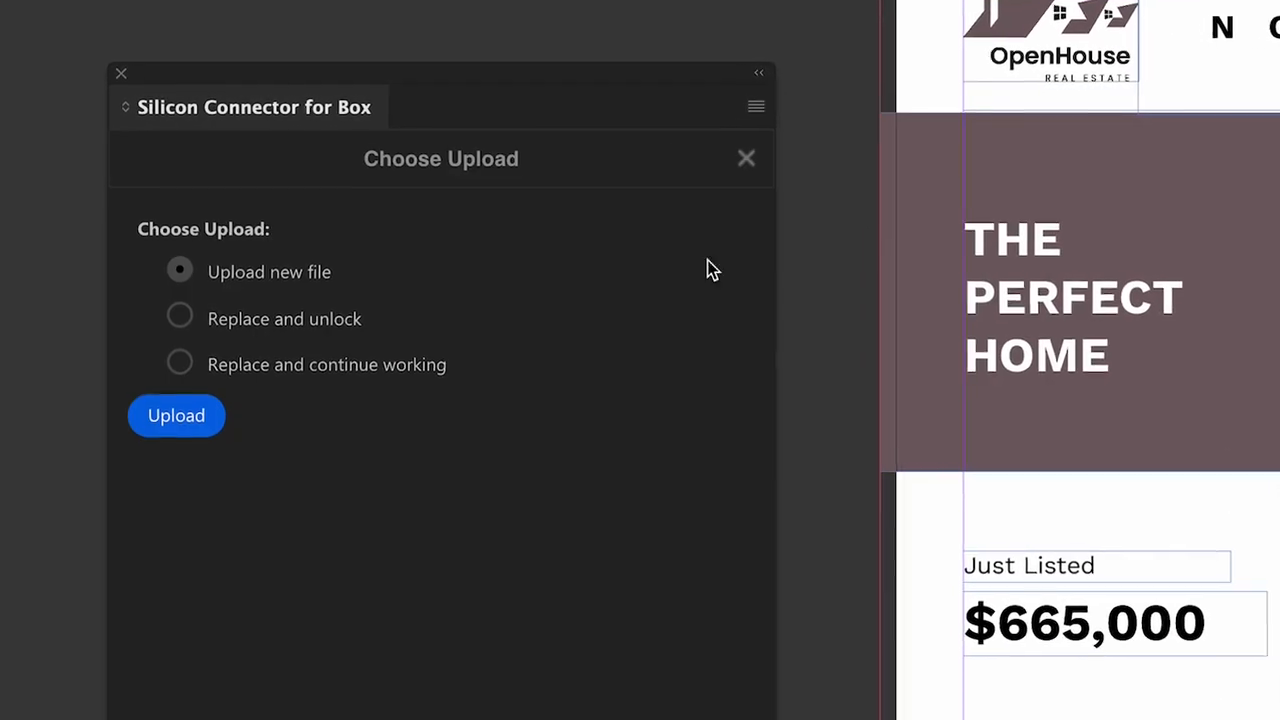
left_click(180, 328)
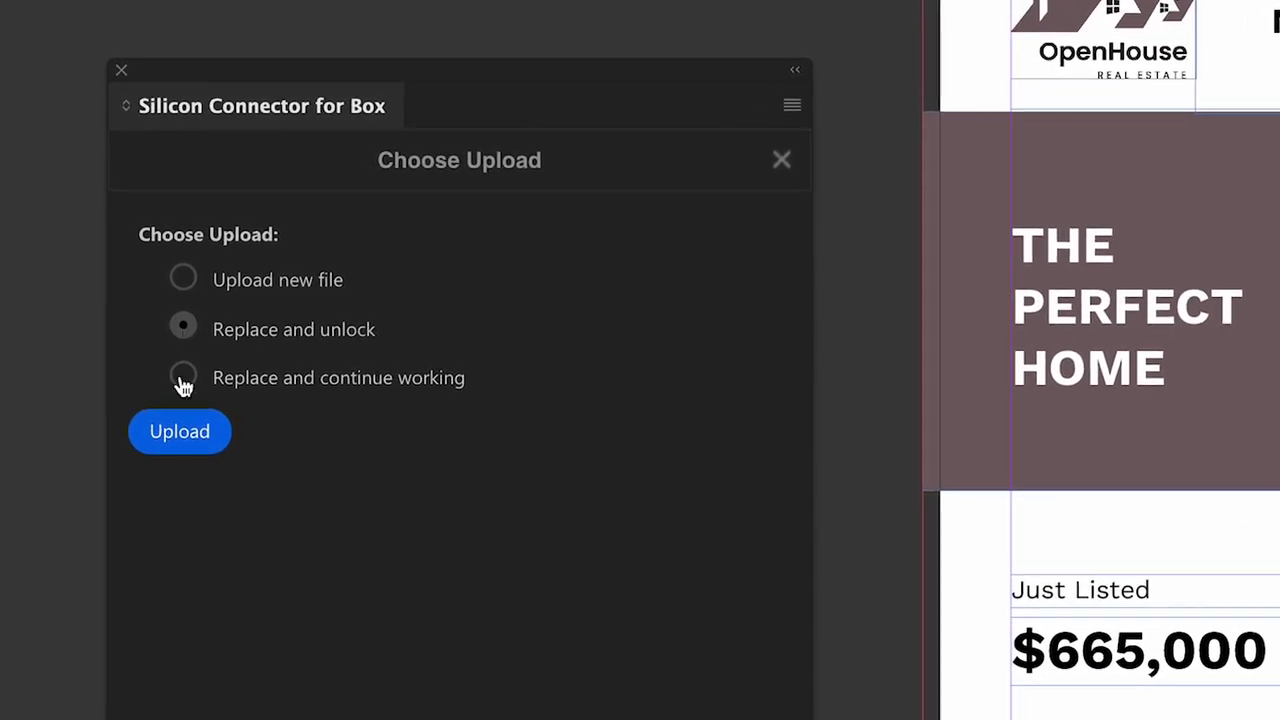